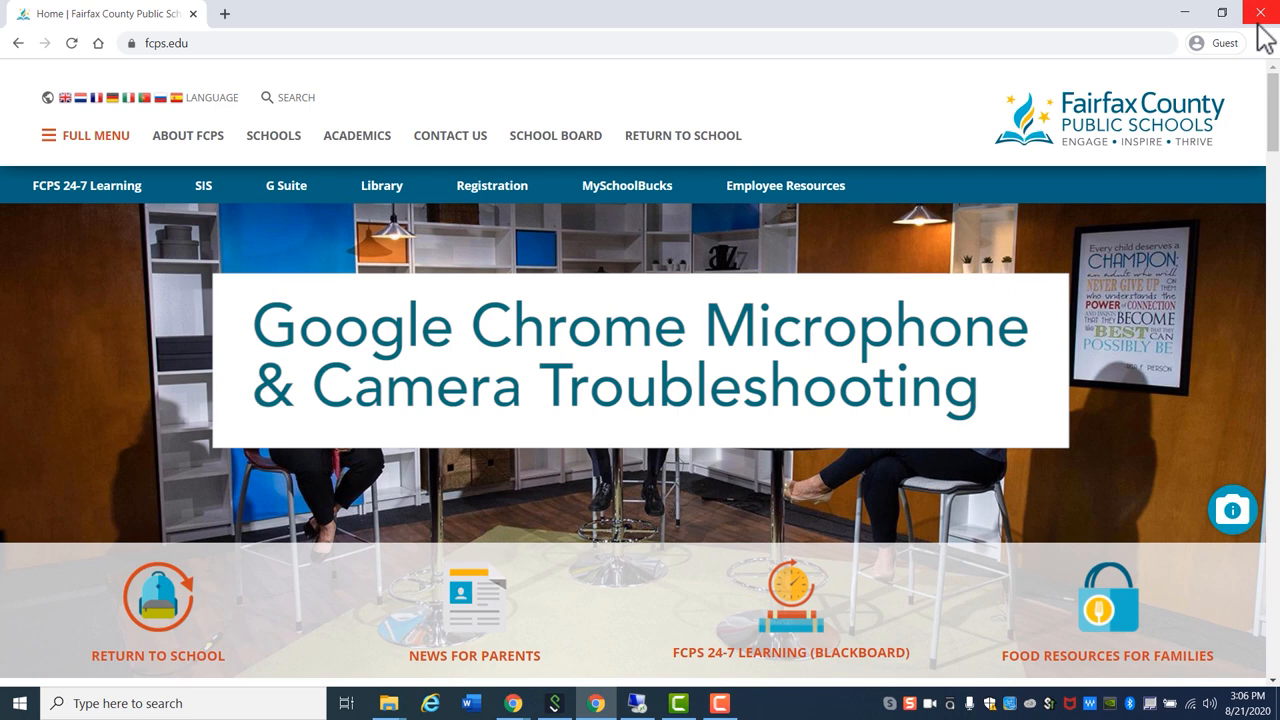
# - Replace the address bar URL by typing 'meet.' to head to Google Meet
pyautogui.click(168, 43)
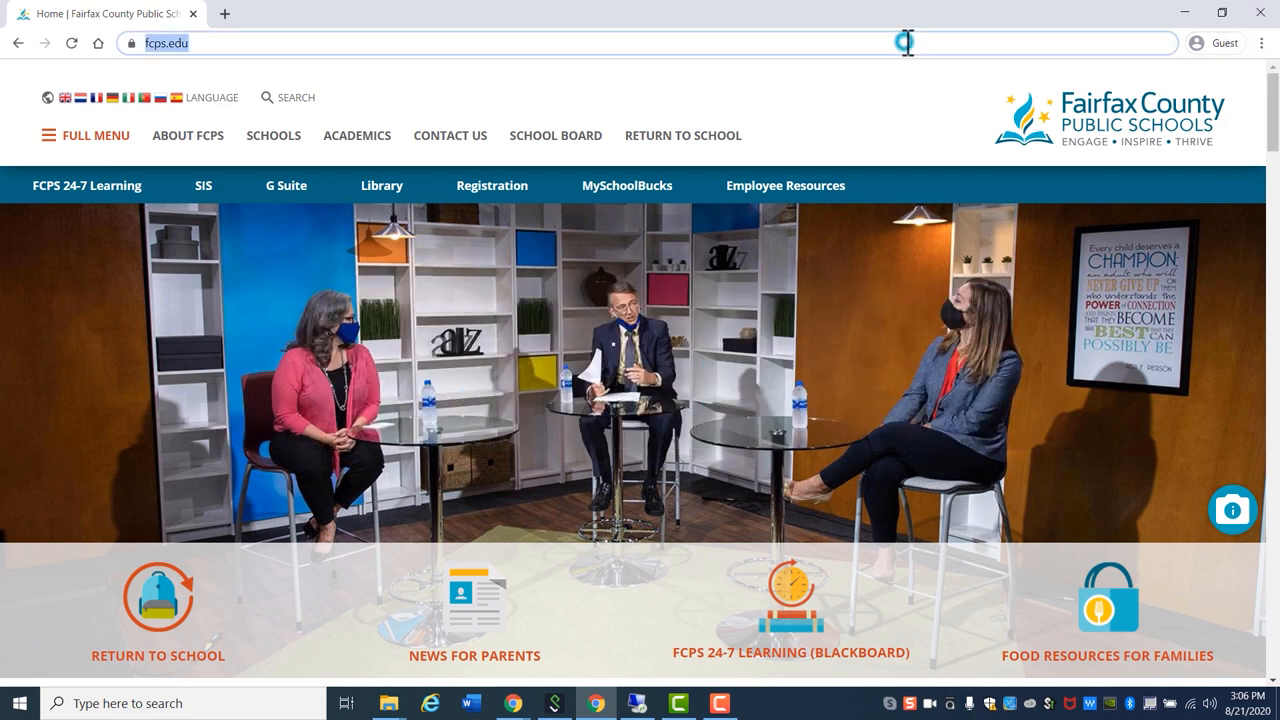
pyautogui.write('meet.google.com/dfc-wbfo-zxd?pli=1&authuser=1')
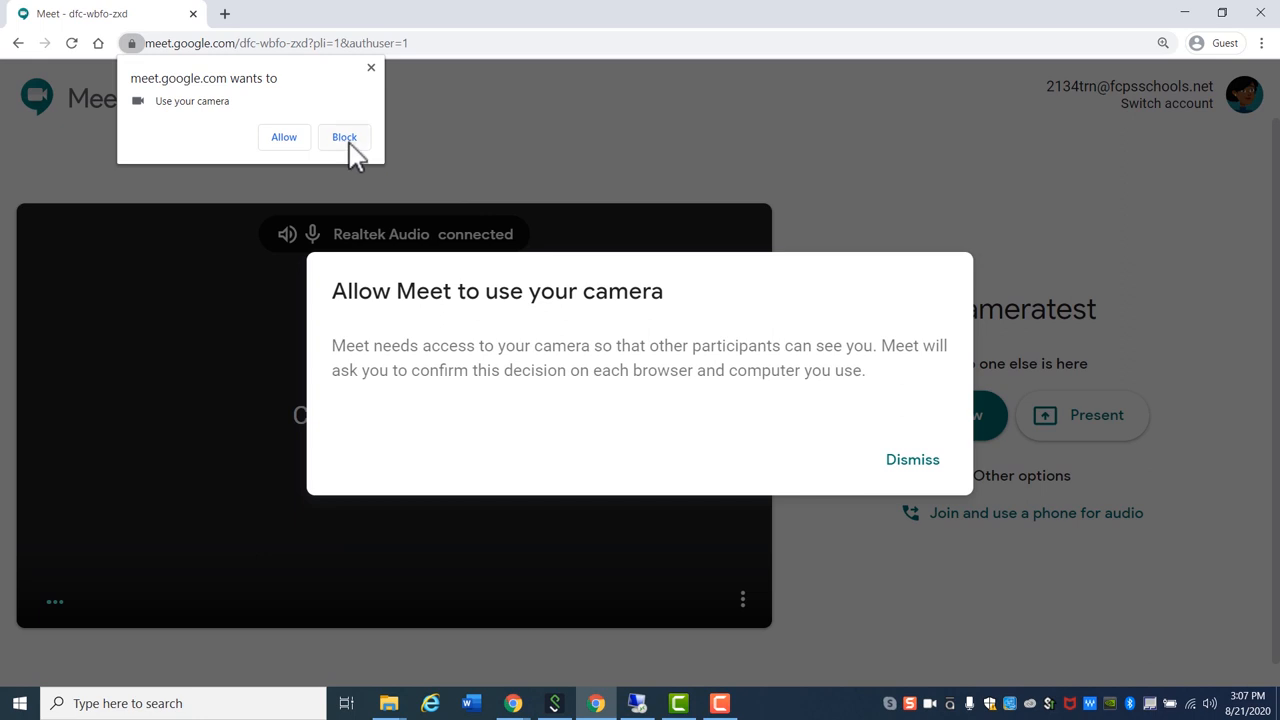
# - Block the camera permission prompt on the cameratest meeting page
pyautogui.click(344, 137)
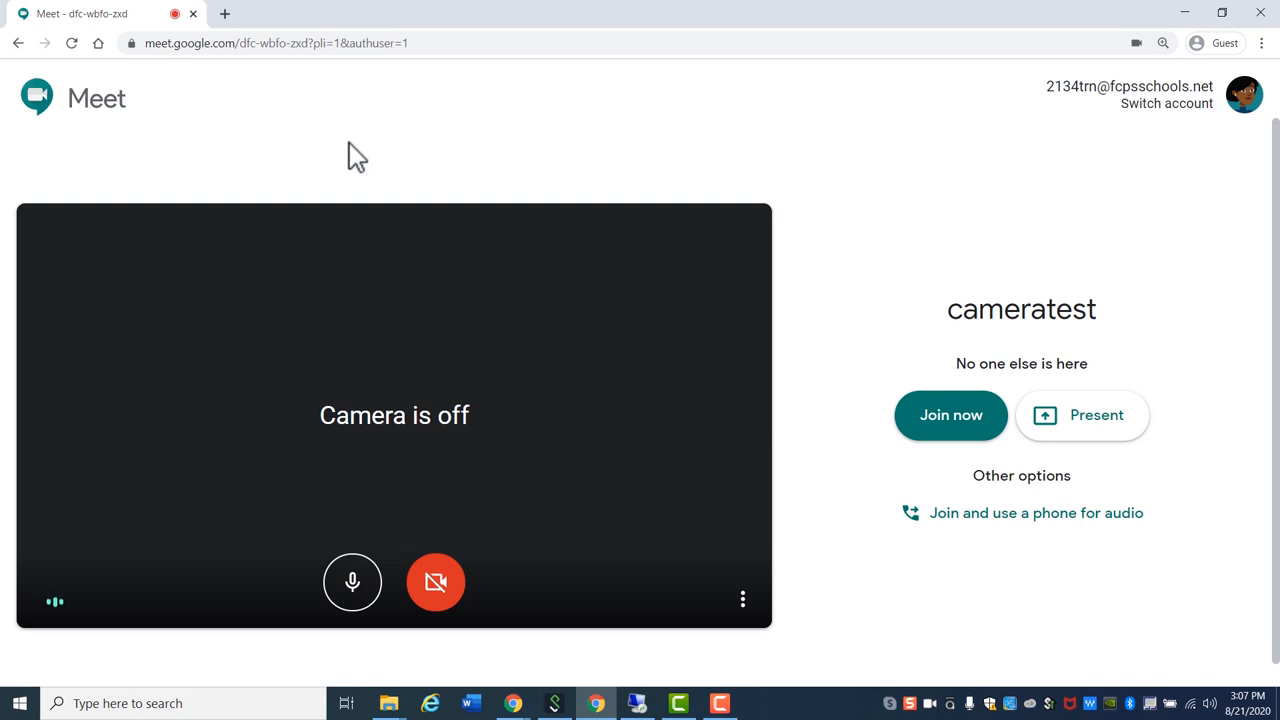
pyautogui.moveTo(131, 55)
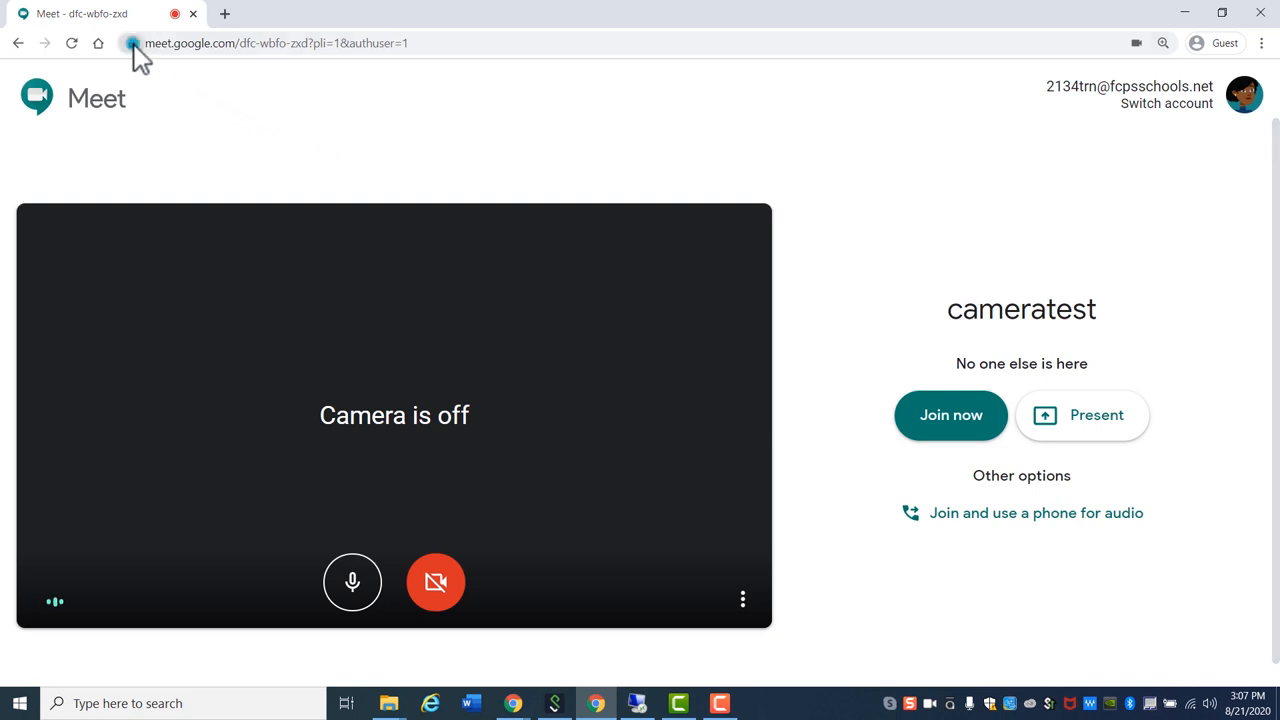
# - Switch the Meet site's Camera permission to Allow from the lock-icon panel
pyautogui.click(131, 43)
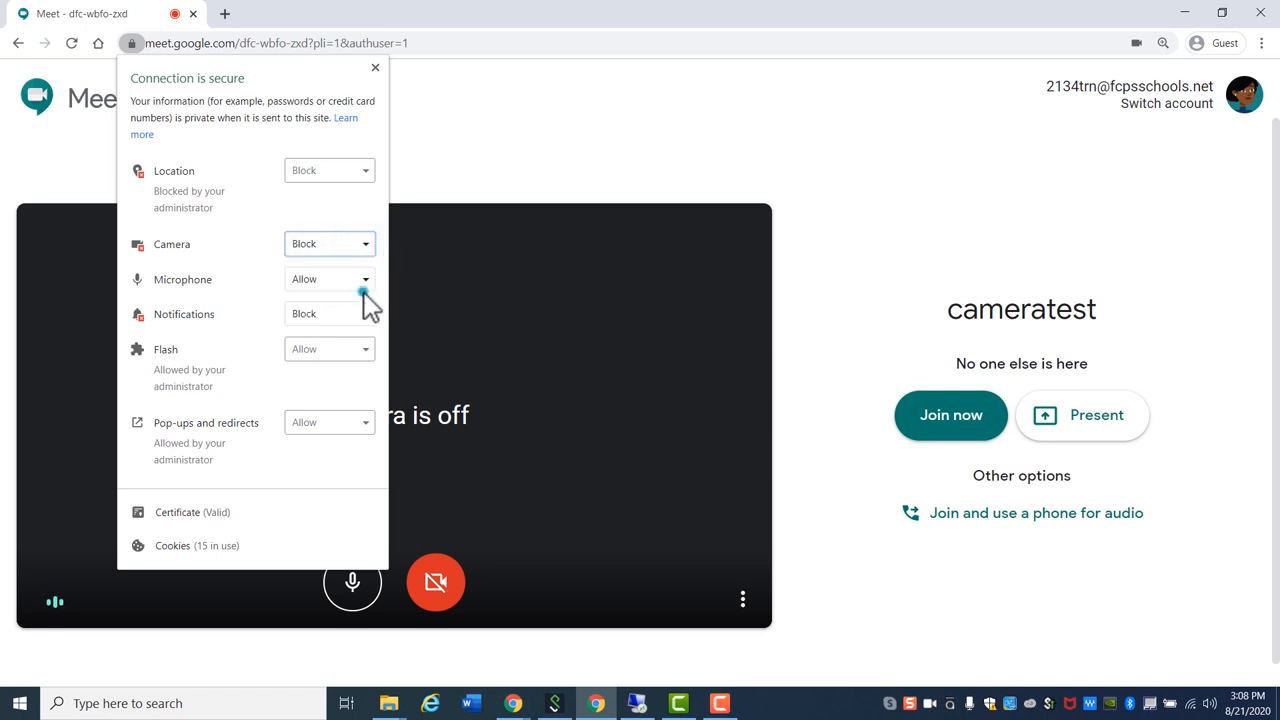
pyautogui.click(329, 243)
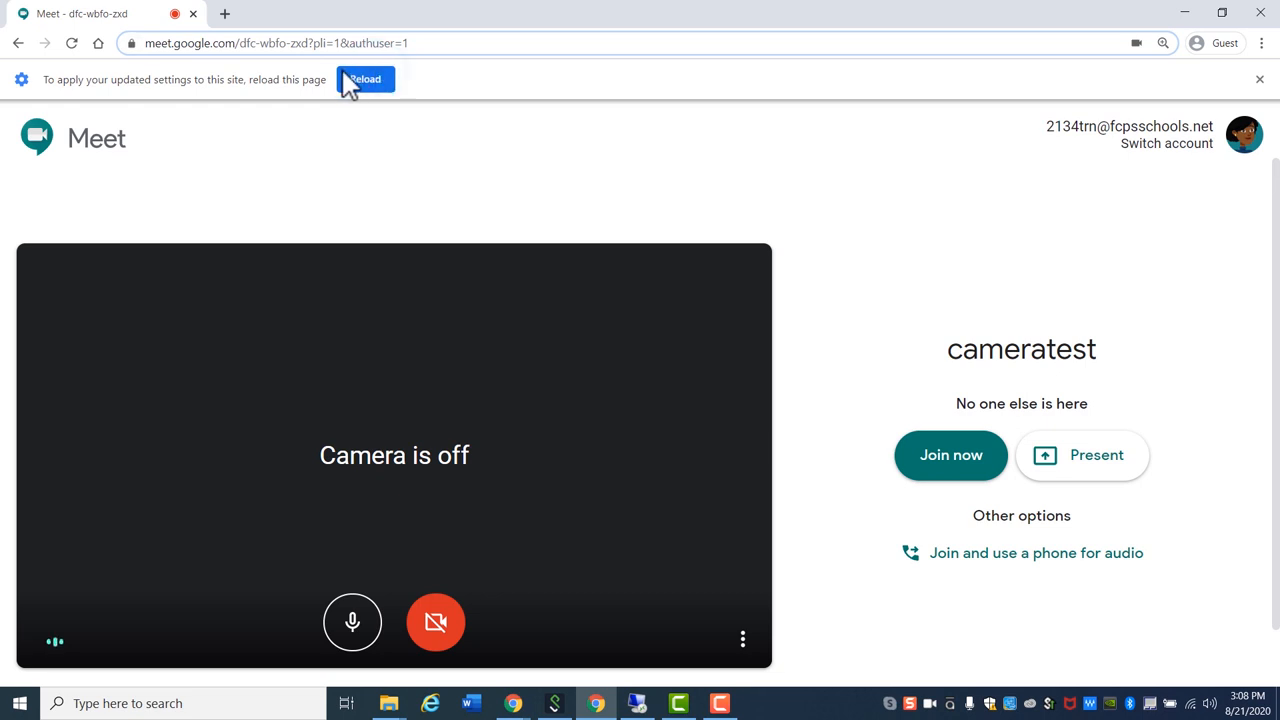
# - Reload the cameratest meeting page to apply the allowed camera permission
pyautogui.click(76, 44)
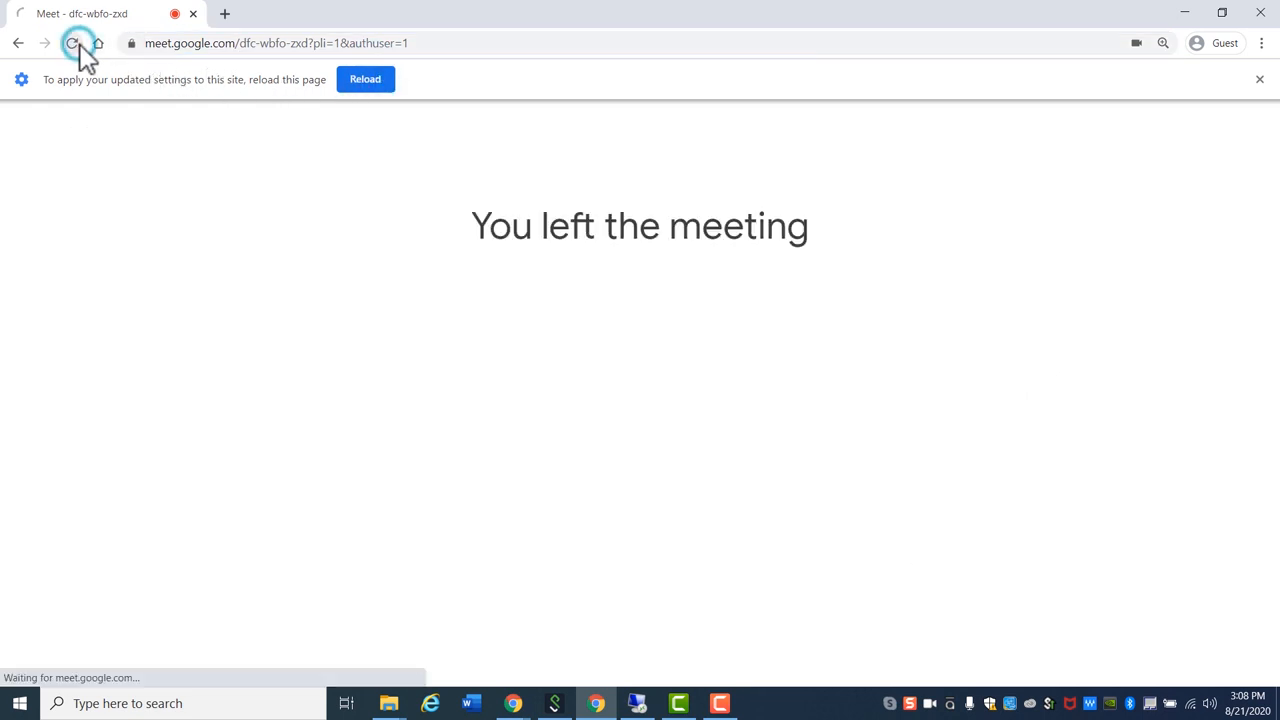
pyautogui.click(73, 43)
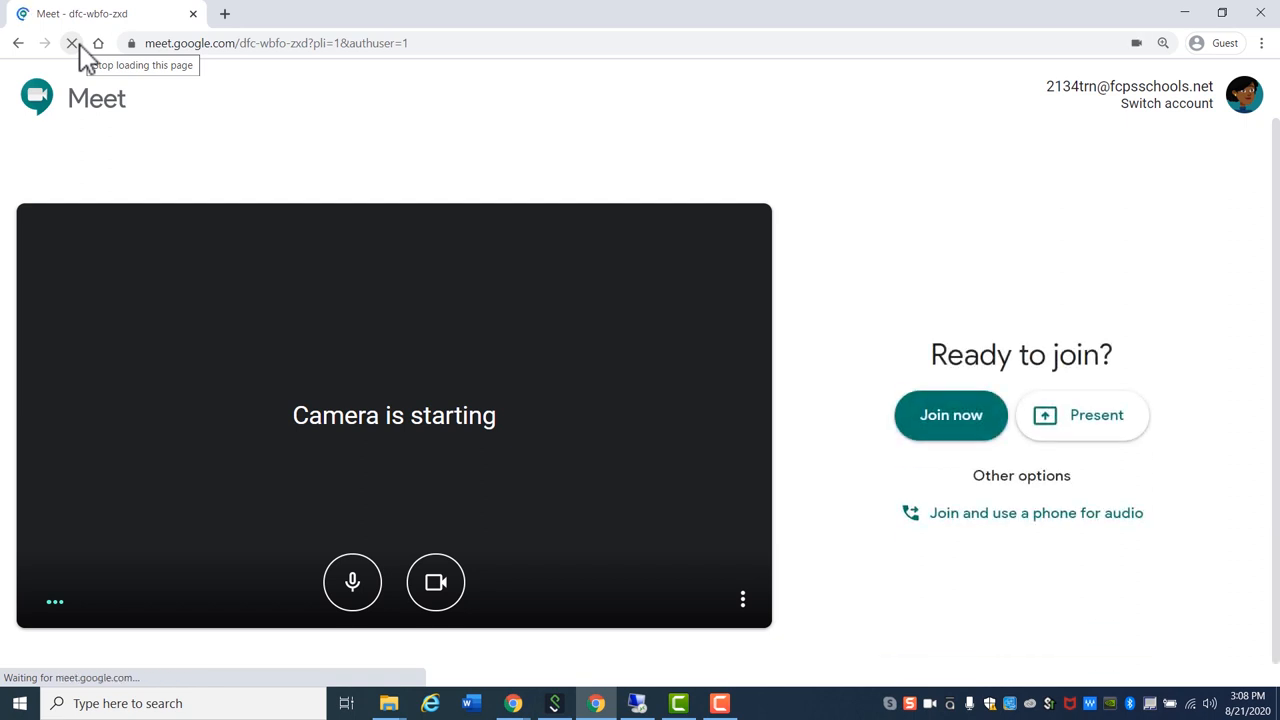
pyautogui.click(950, 415)
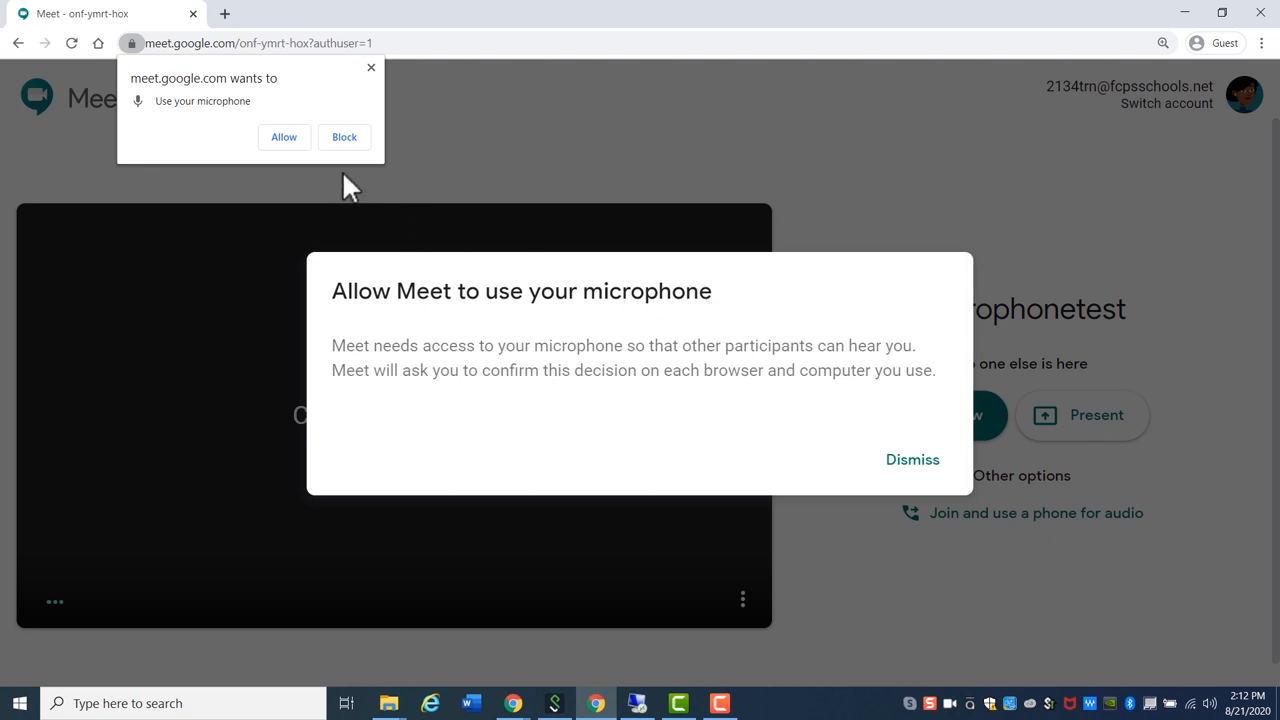
# - On microphonetest, block the mic prompt, then set Microphone to Allow in site settings
pyautogui.click(283, 137)
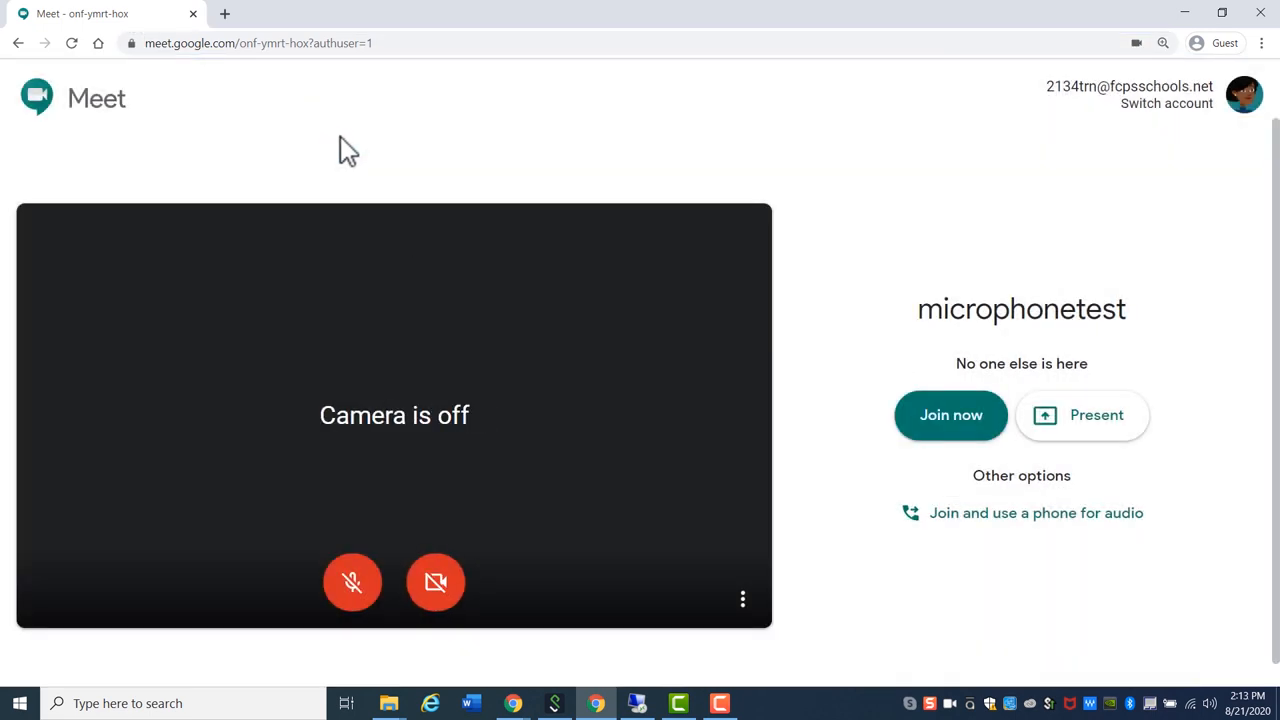
pyautogui.click(128, 43)
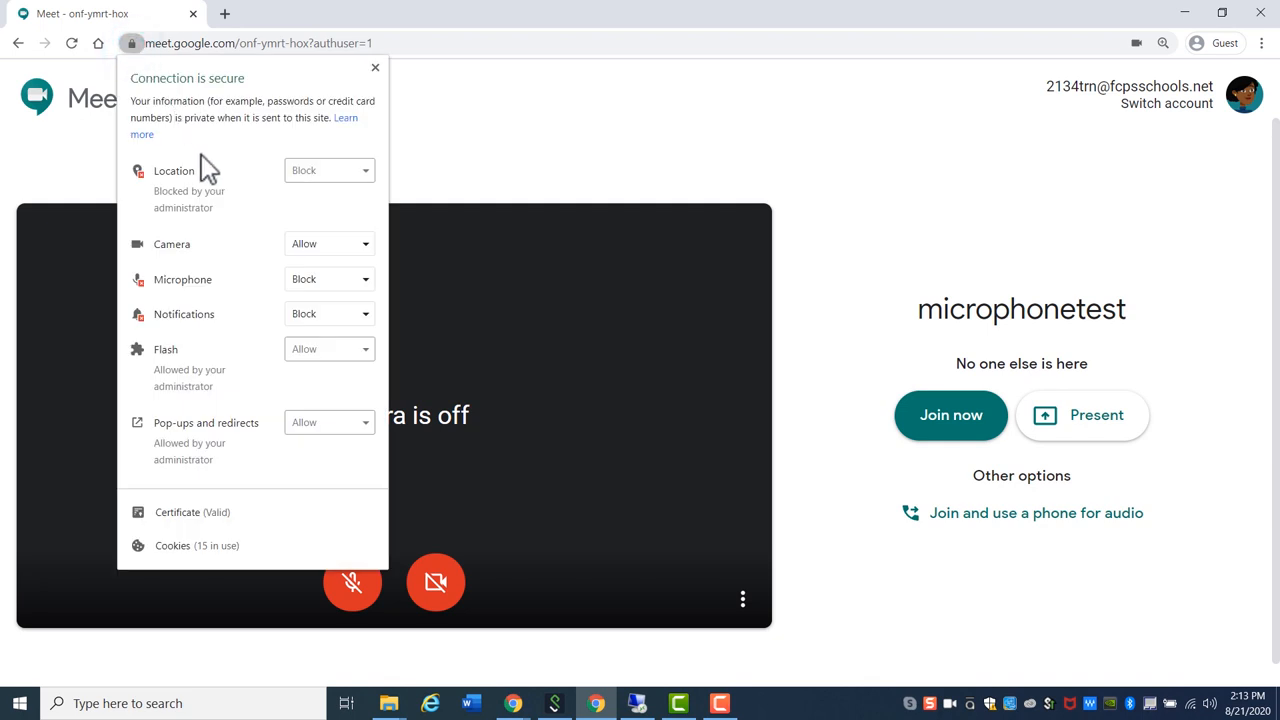
pyautogui.click(329, 279)
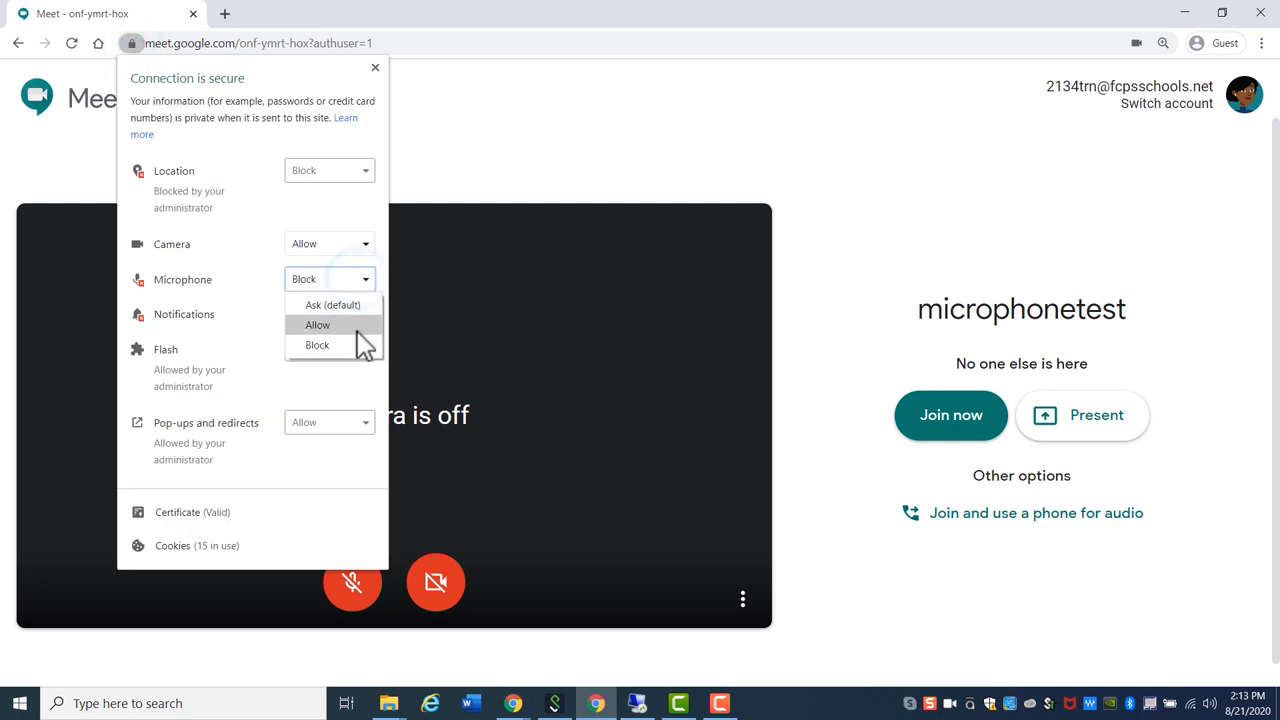
pyautogui.click(317, 324)
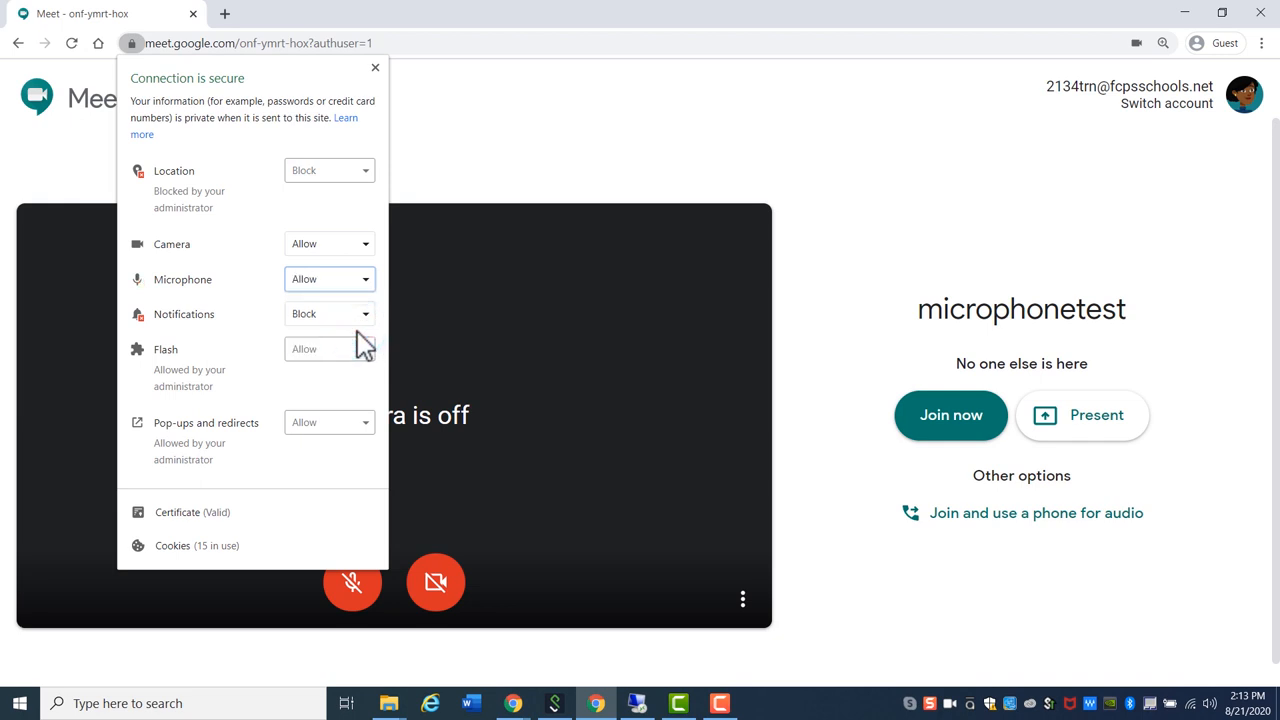